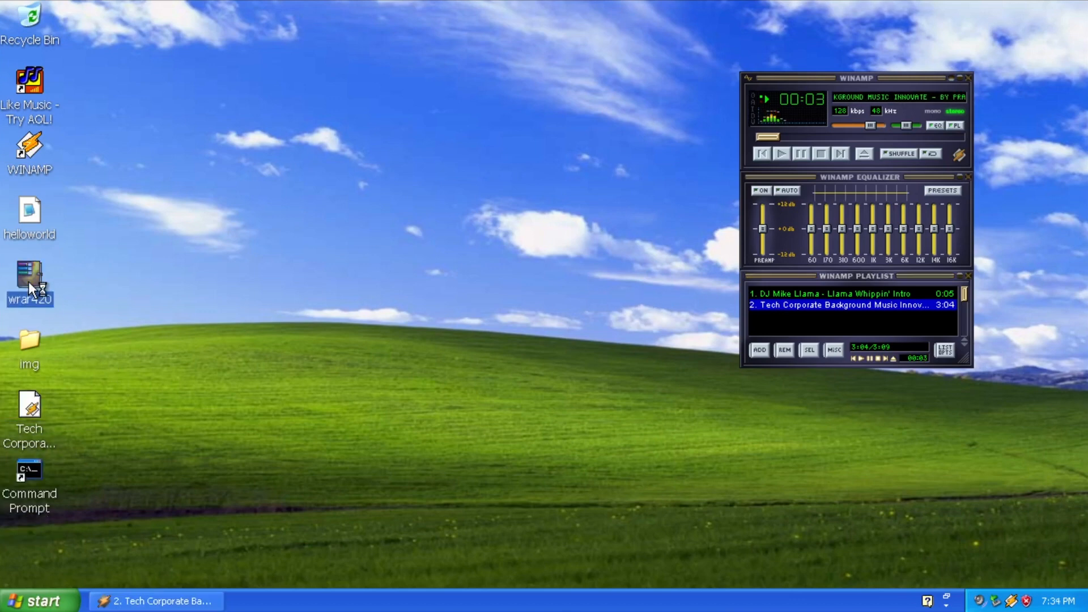
Run the wrar420 installer and install WinRAR into the default Program Files folder.
double_click(29, 274)
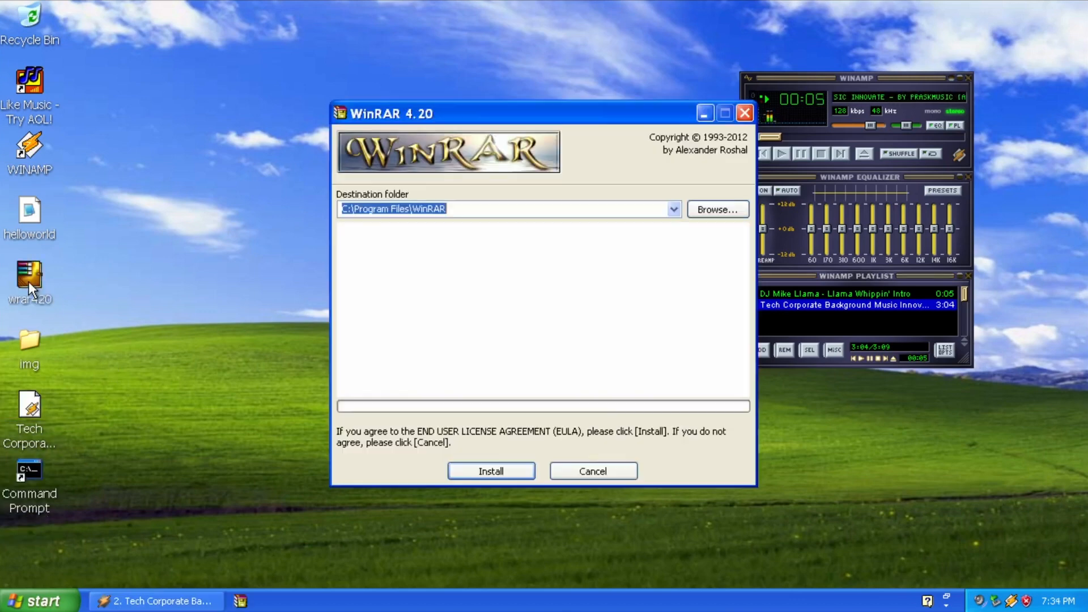
left_click(489, 470)
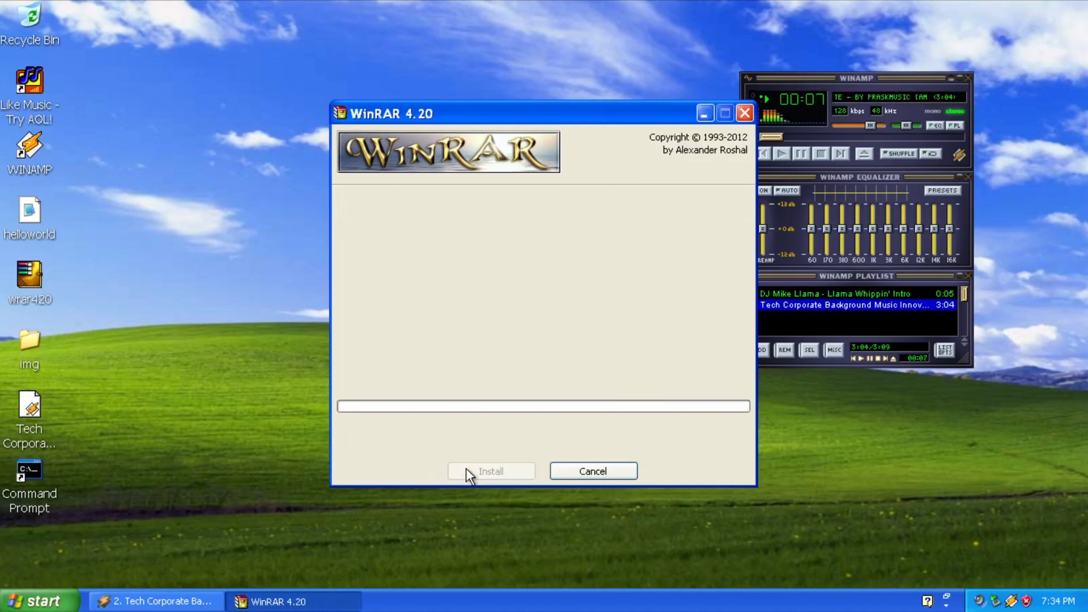
left_click(490, 471)
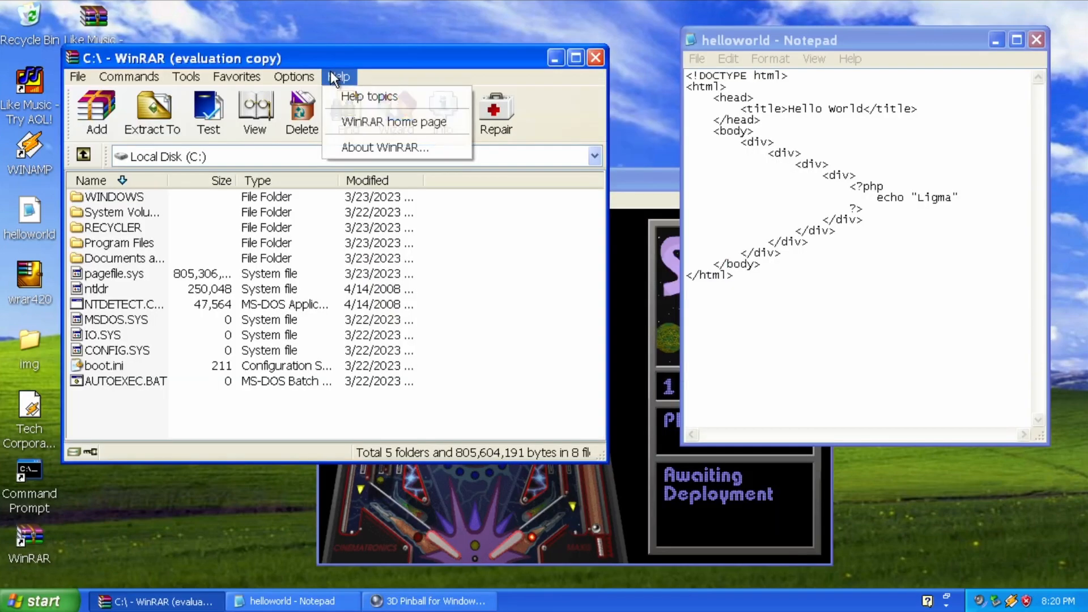
Show the About WinRAR window from the Help menu.
left_click(386, 147)
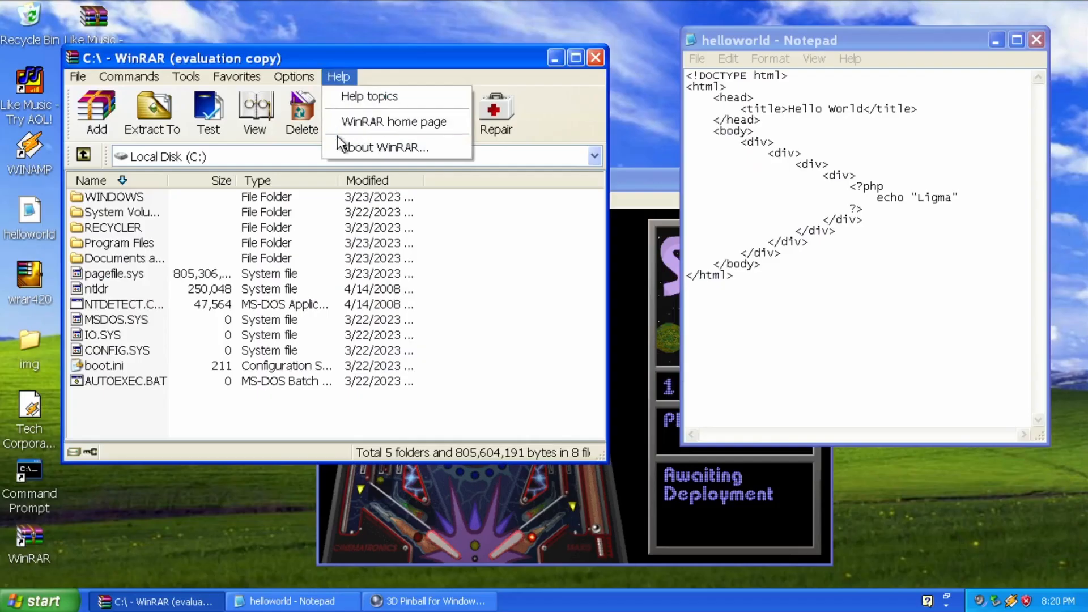
left_click(388, 146)
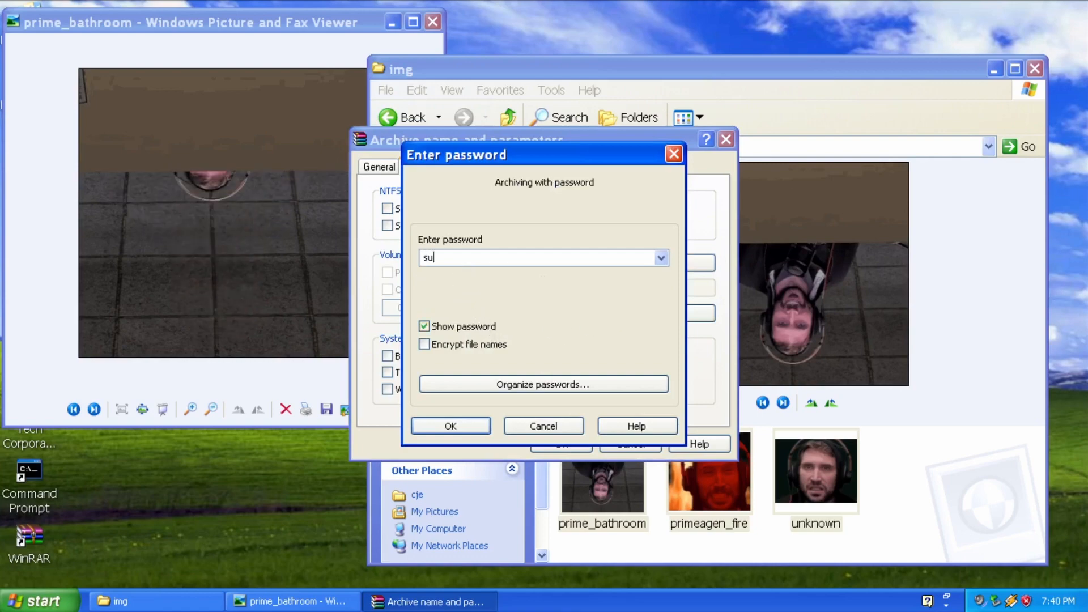
Confirm the password and create the protected img archive.
left_click(450, 425)
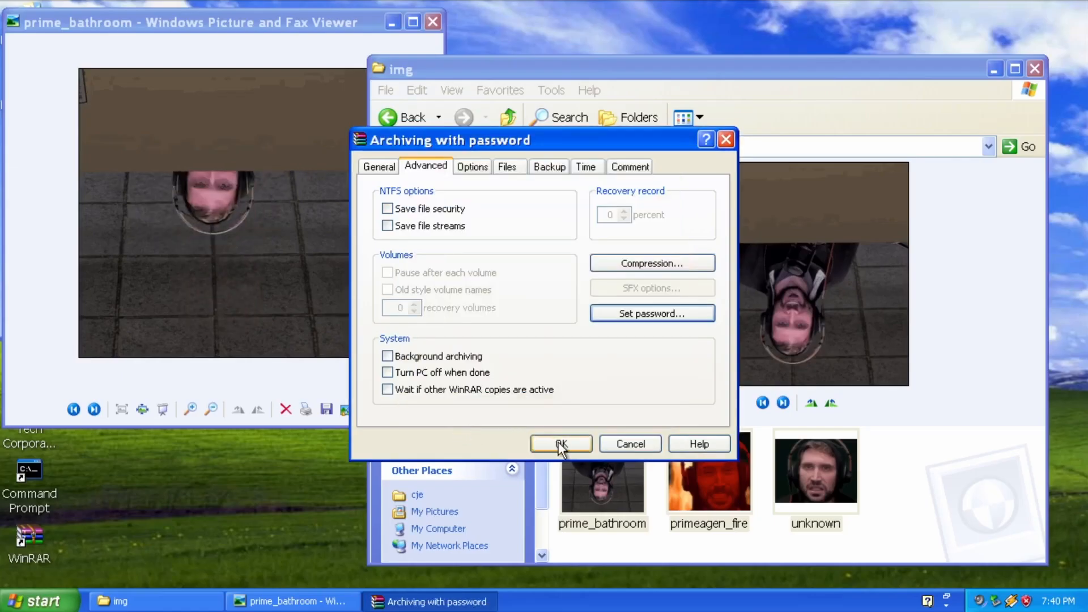
left_click(559, 443)
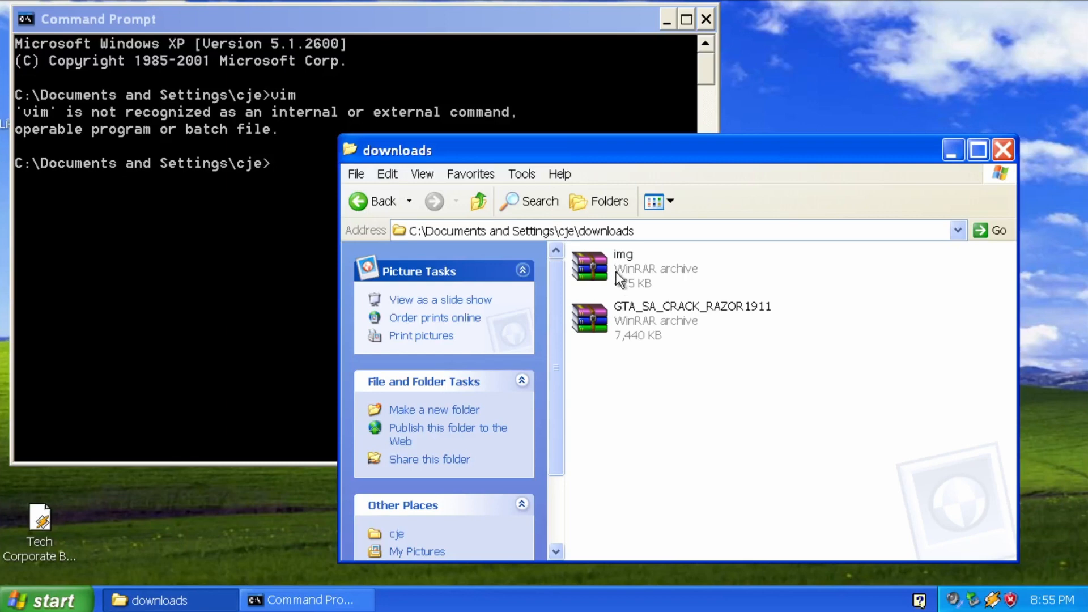
Extract img.rar with the password into downloads and view the prime_bathroom picture.
left_click(622, 269)
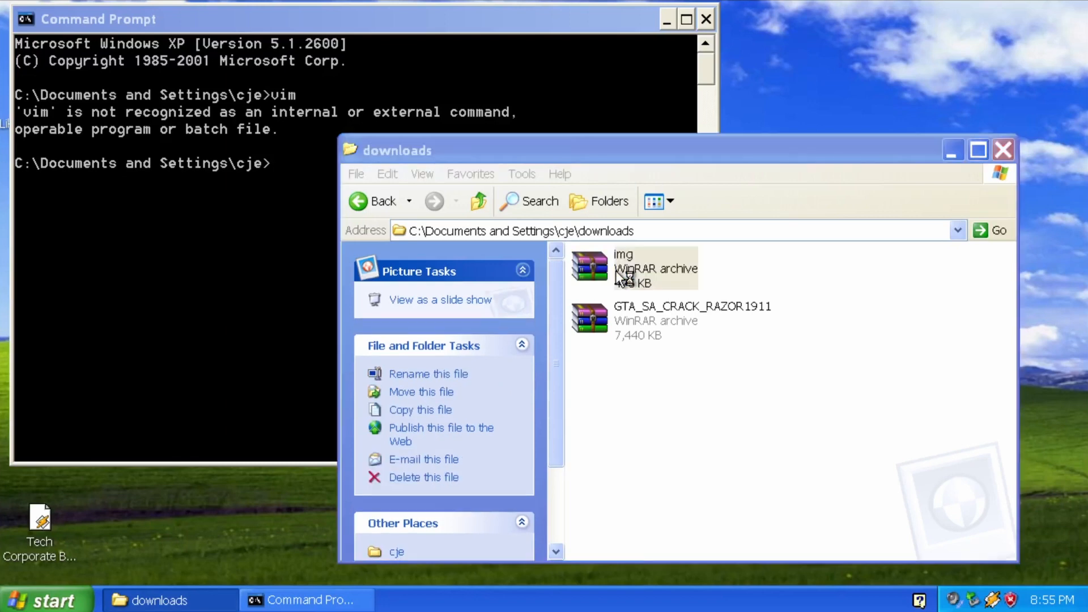
double_click(622, 269)
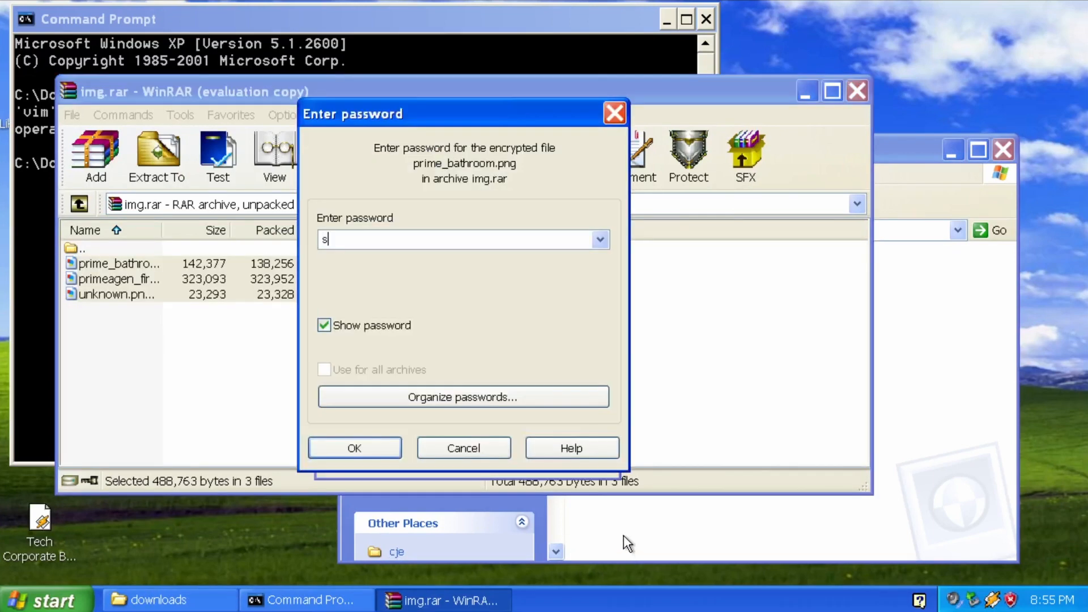
left_click(463, 448)
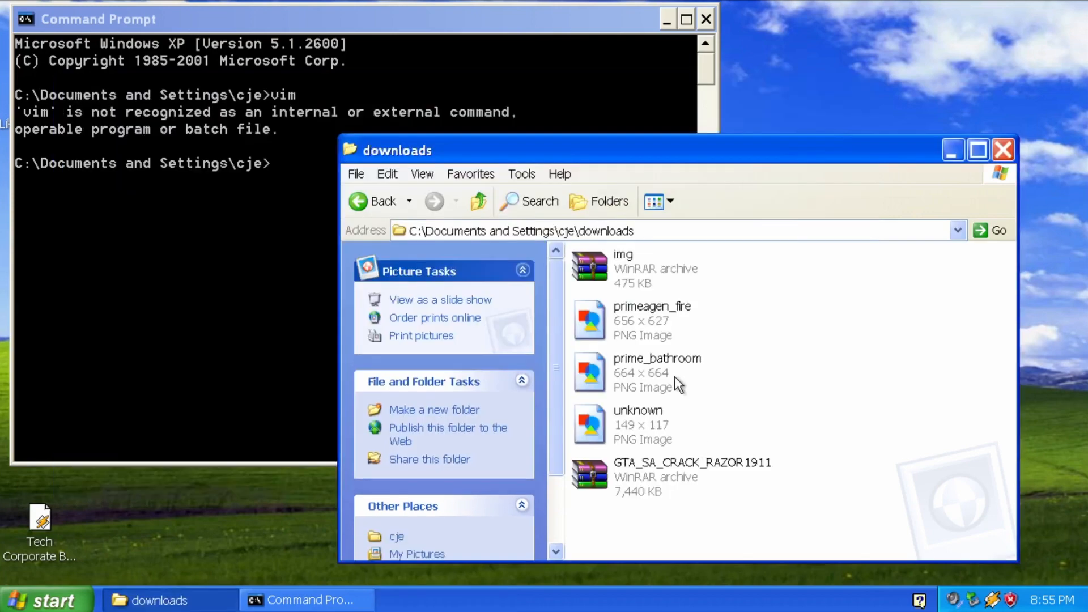
double_click(653, 320)
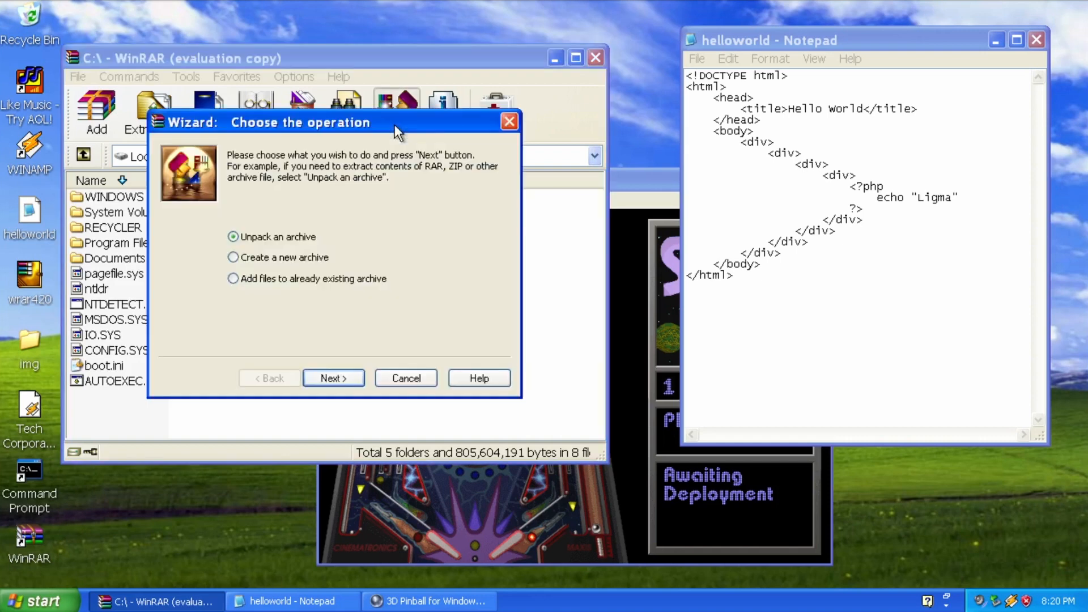
In the Wizard, start a new archive and add the desktop shortcut Like Music - Try AOL!
left_click(233, 257)
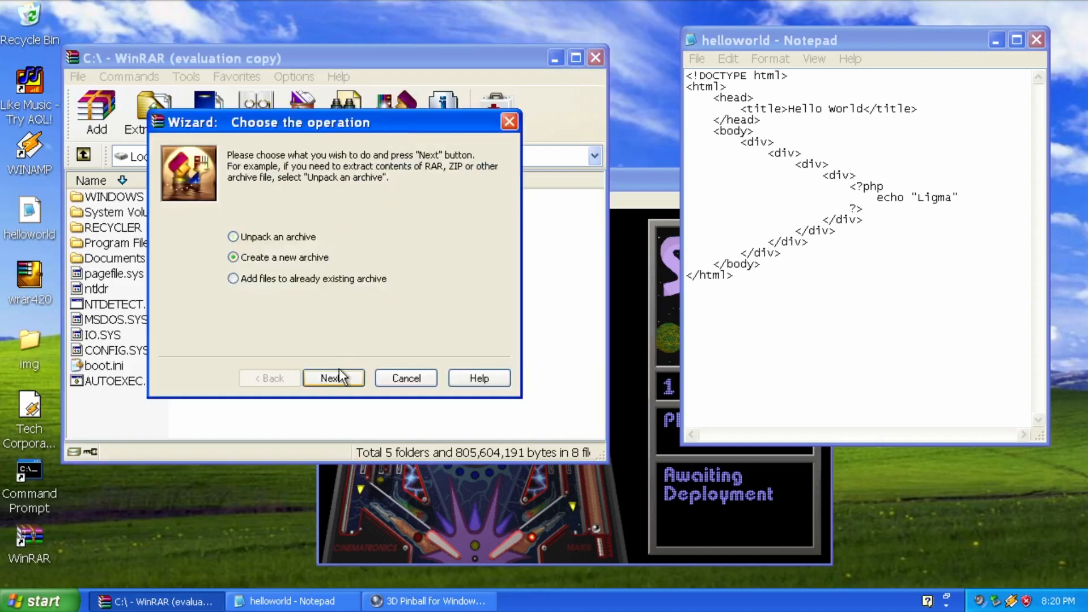
left_click(333, 379)
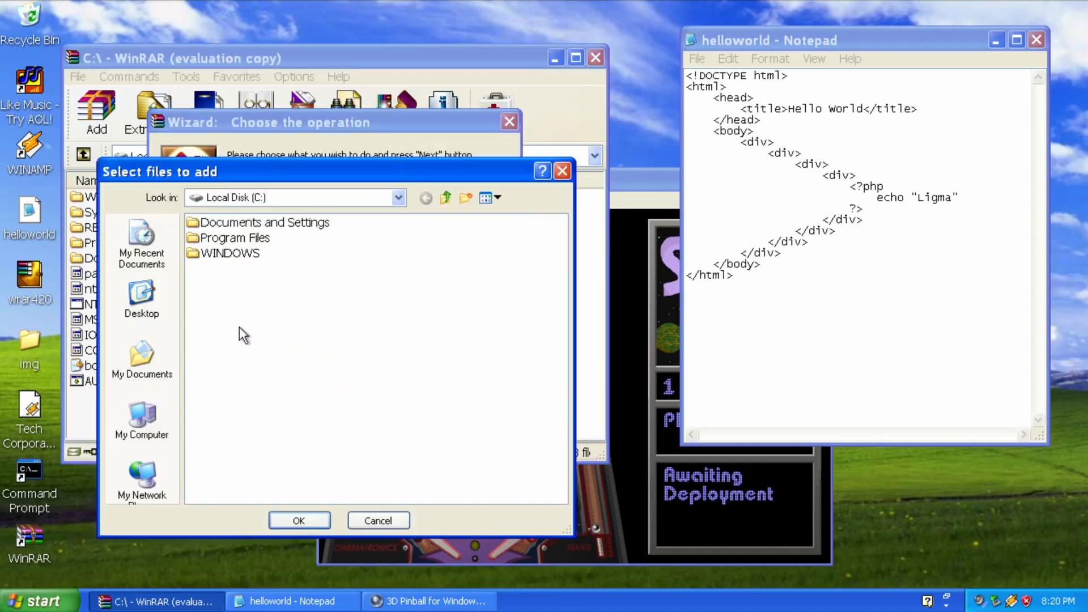
left_click(141, 298)
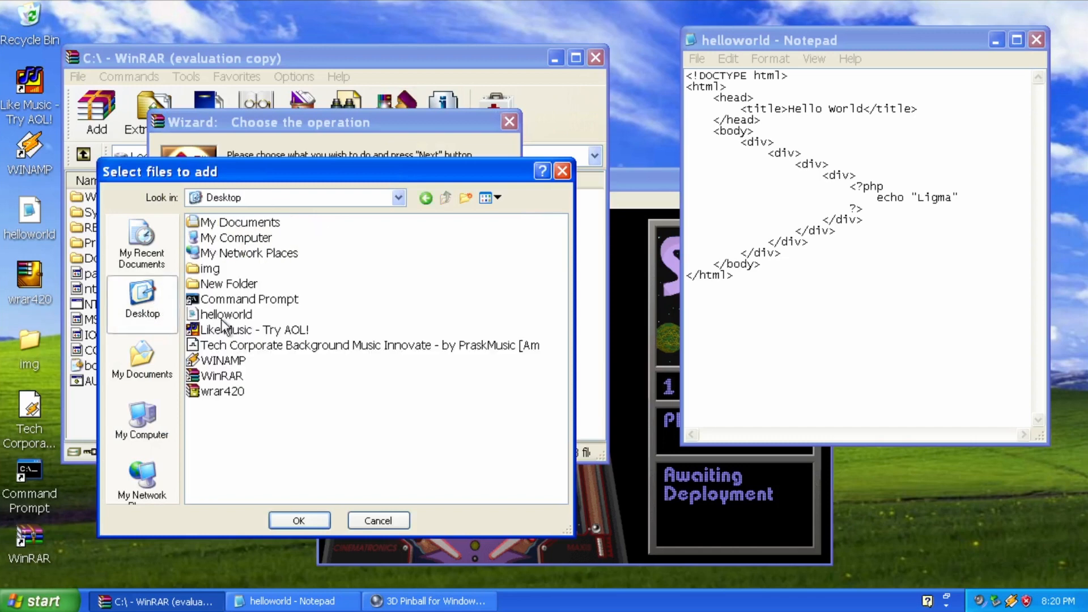
left_click(254, 329)
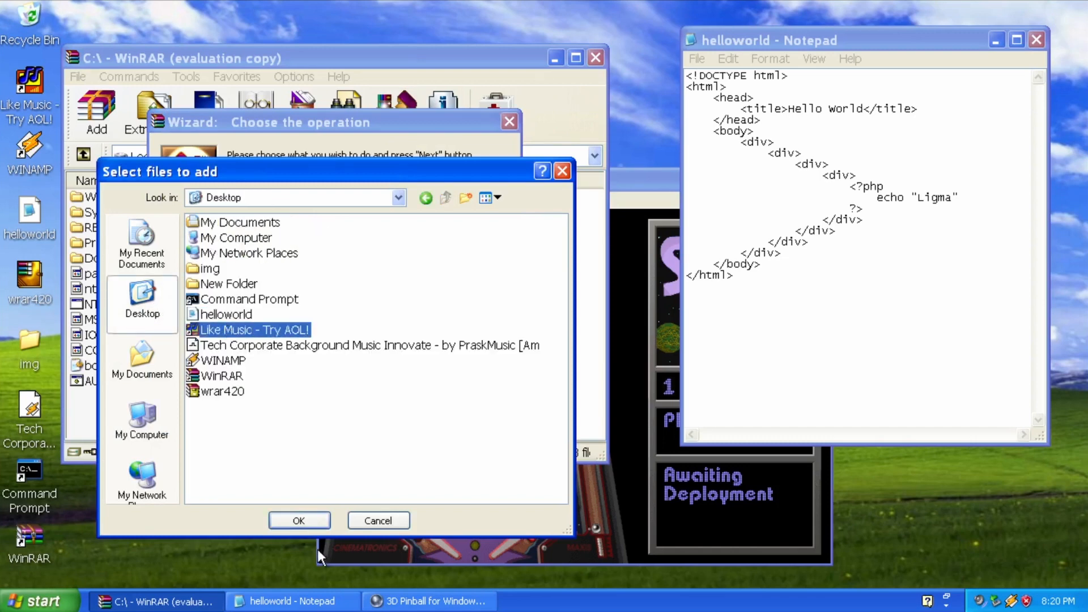
left_click(299, 520)
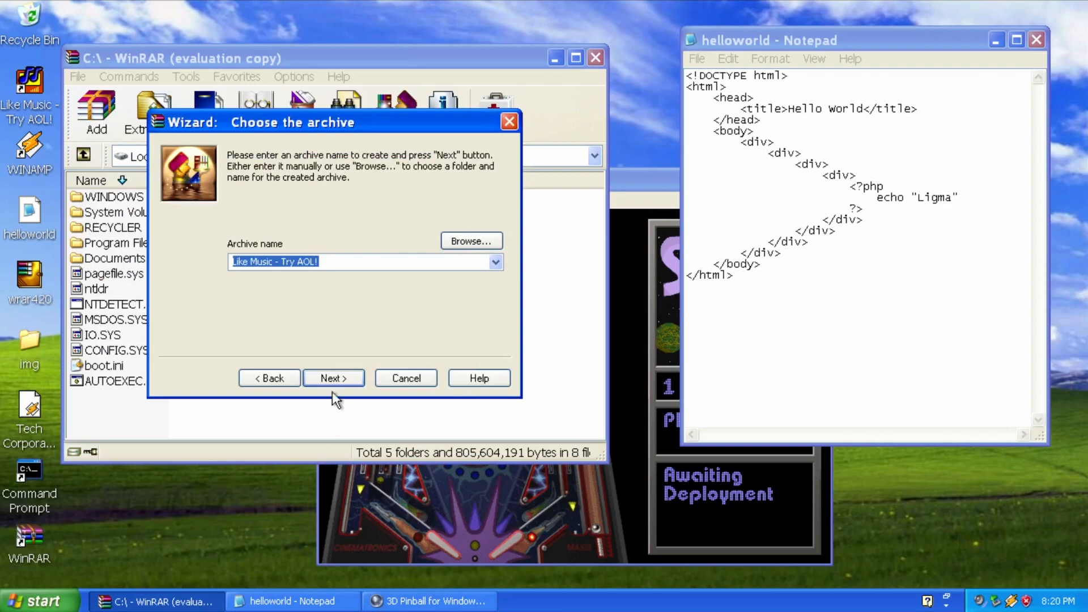
Accept the archive name and choose faster, but less tight compression.
left_click(333, 379)
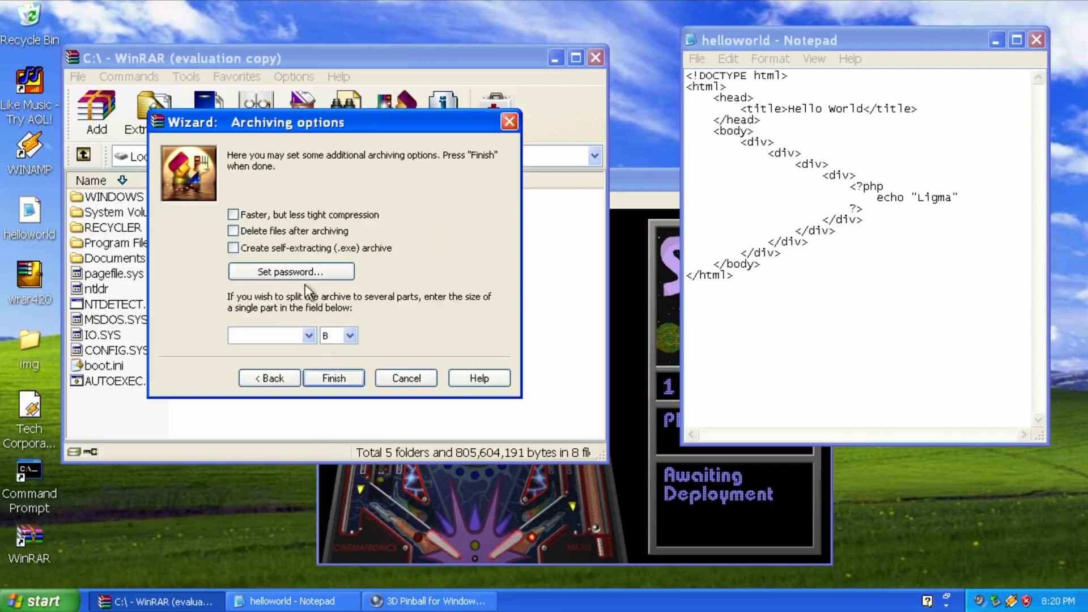
left_click(234, 214)
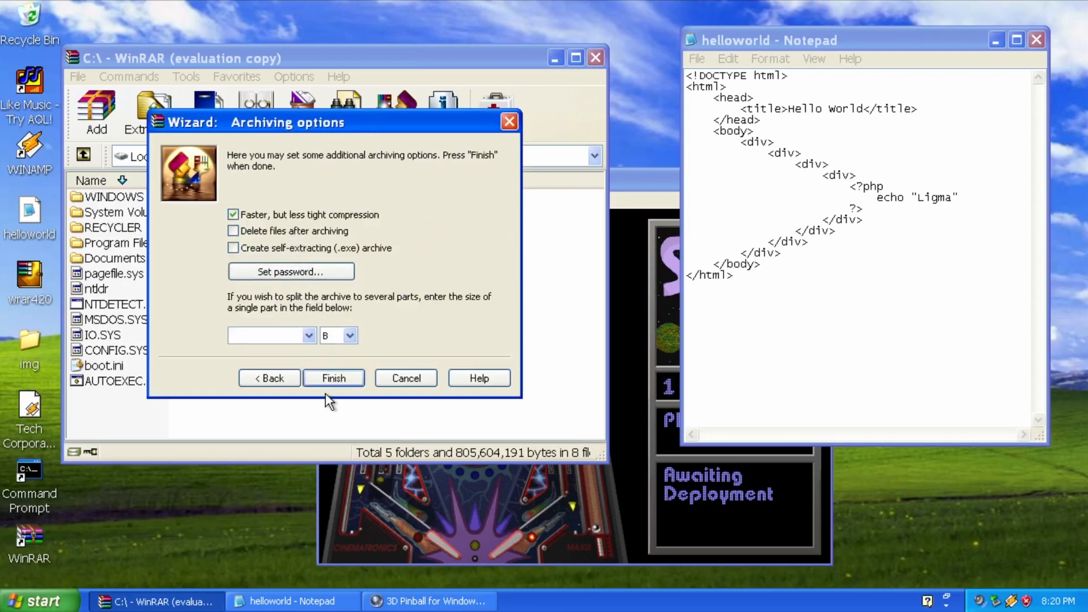